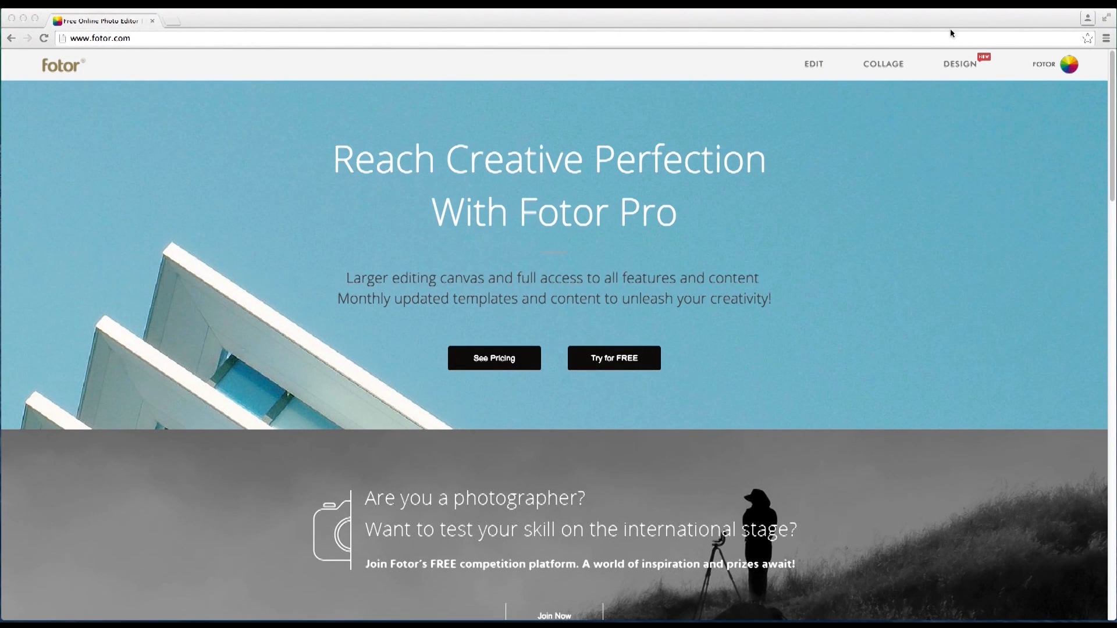
pyautogui.moveTo(962, 69)
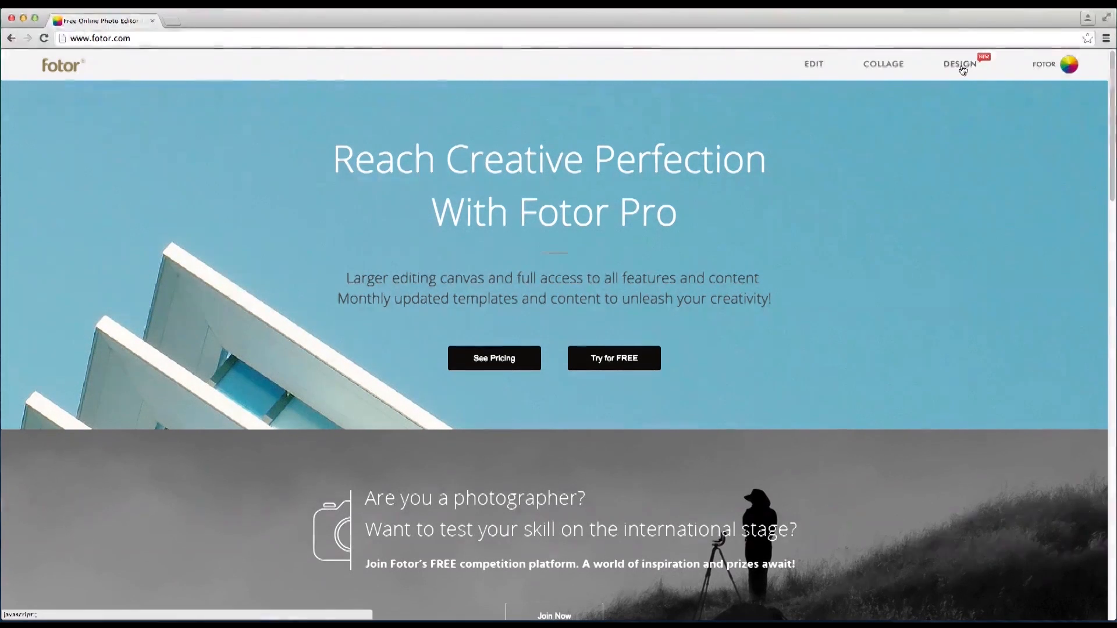
# - Show the Social Media presets including YouTube Thumbnail 1280 × 720 px
pyautogui.click(960, 63)
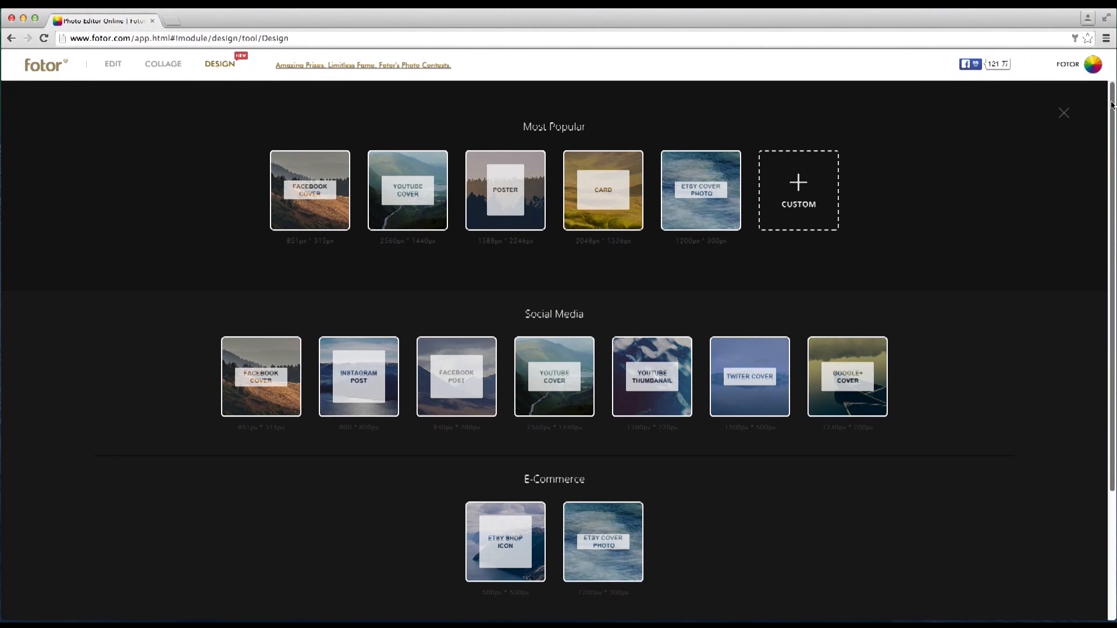
pyautogui.scroll(-3)
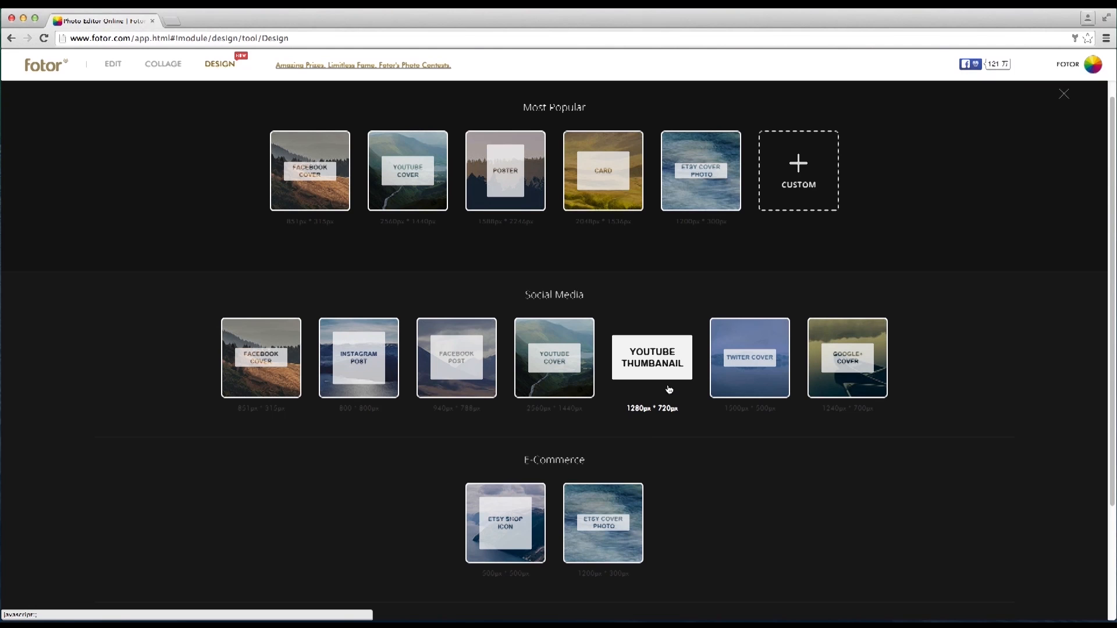
# - Create a blank 1280 × 720 YouTube thumbnail canvas and browse its templates
pyautogui.click(650, 357)
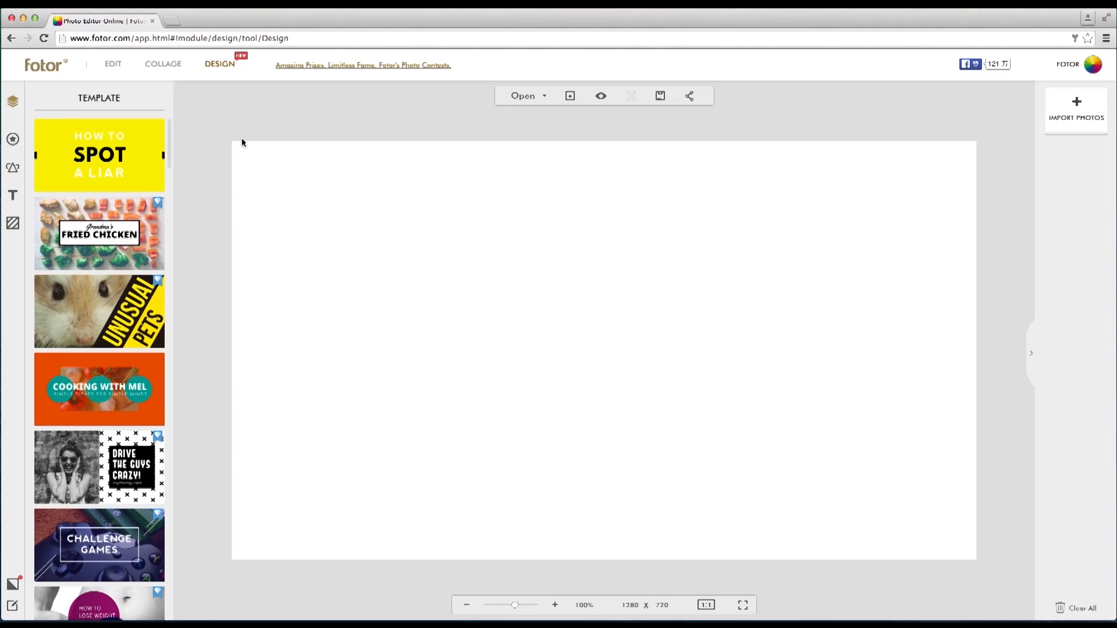
pyautogui.scroll(-3)
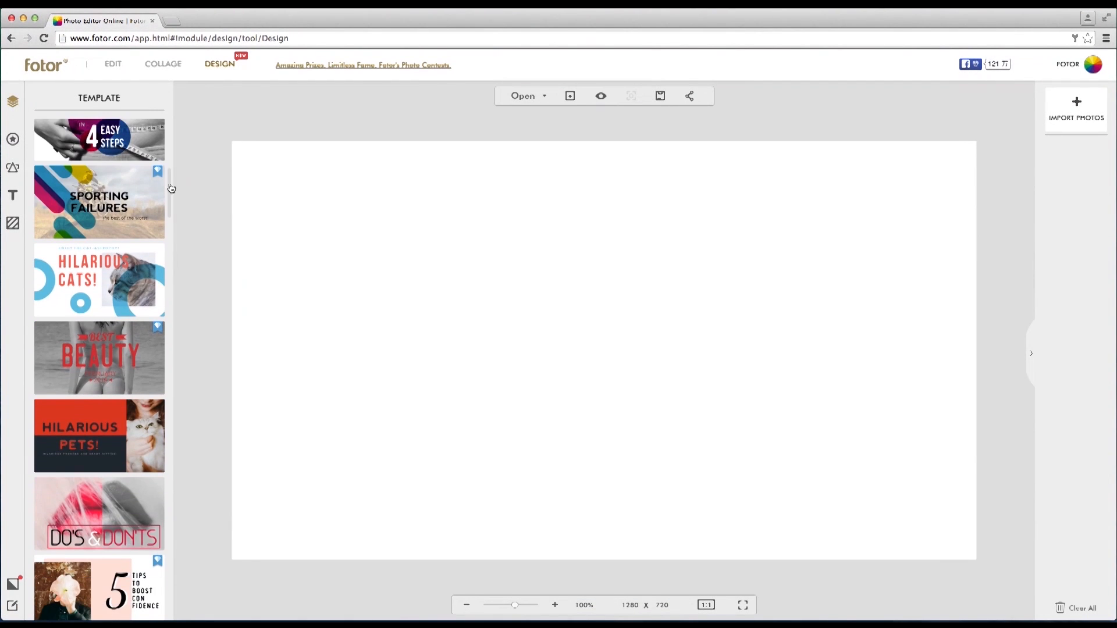
pyautogui.scroll(-3)
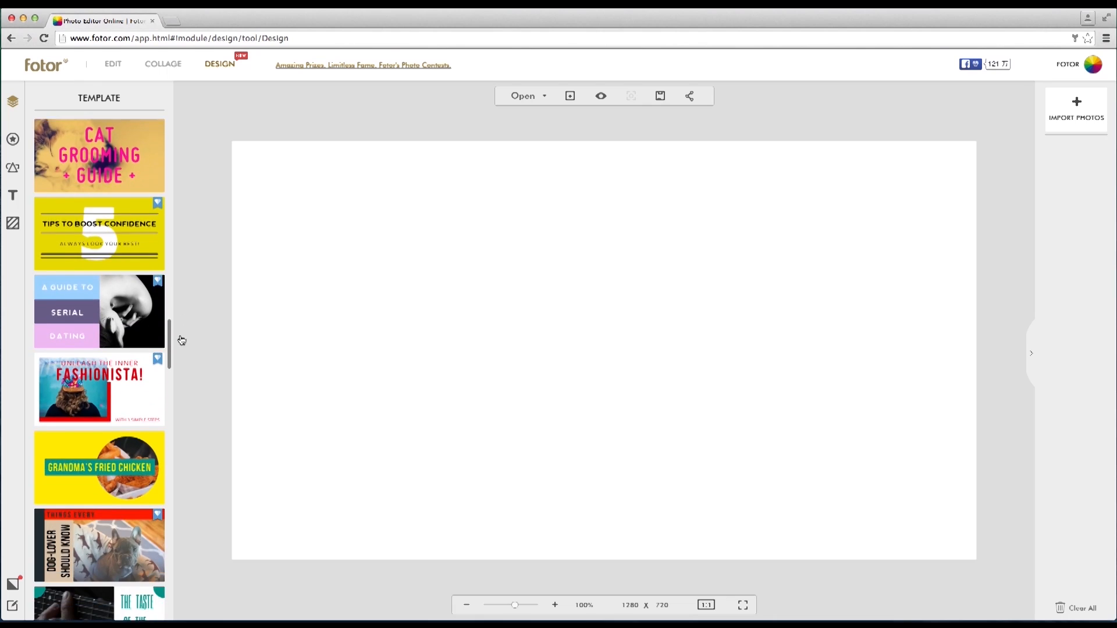
pyautogui.scroll(-3)
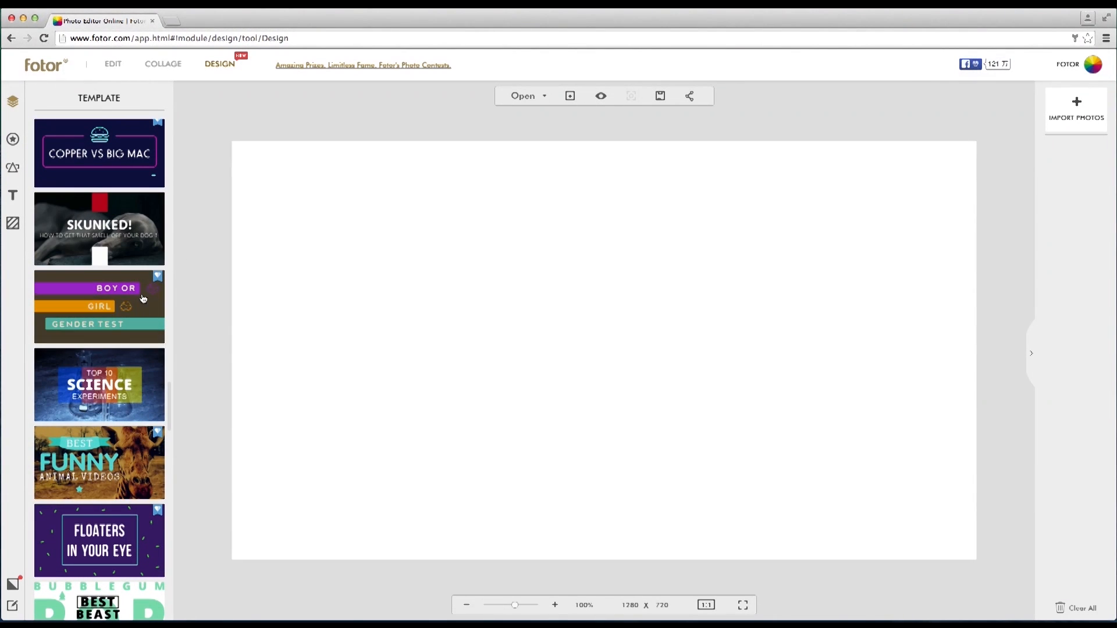
pyautogui.moveTo(132, 250)
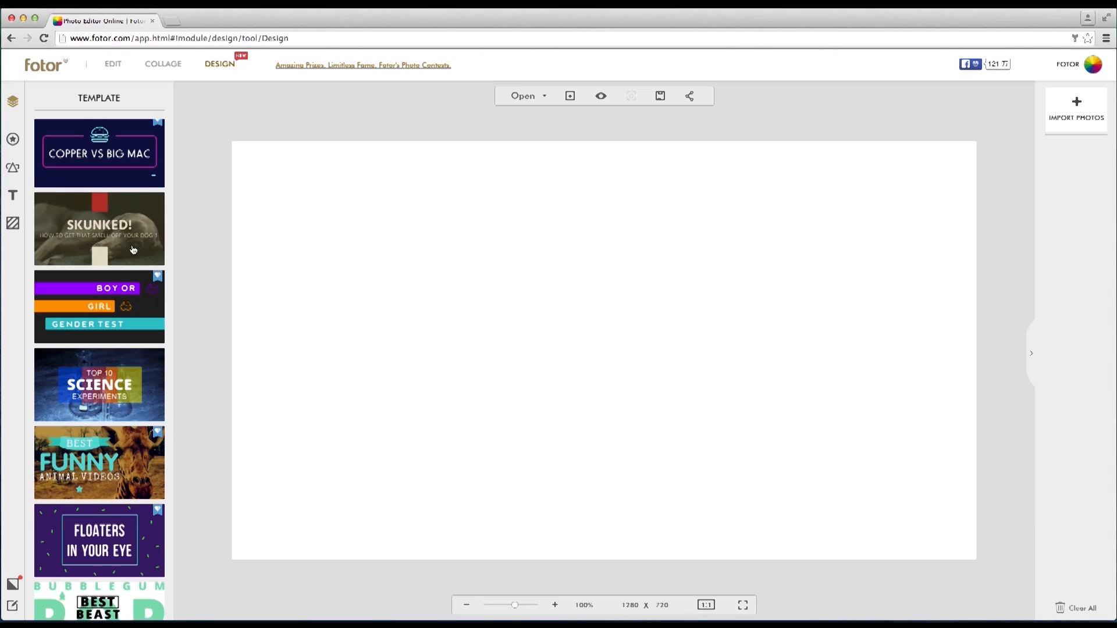
# - Apply the SKUNKED template and swap its dog background for the phone photo
pyautogui.click(99, 229)
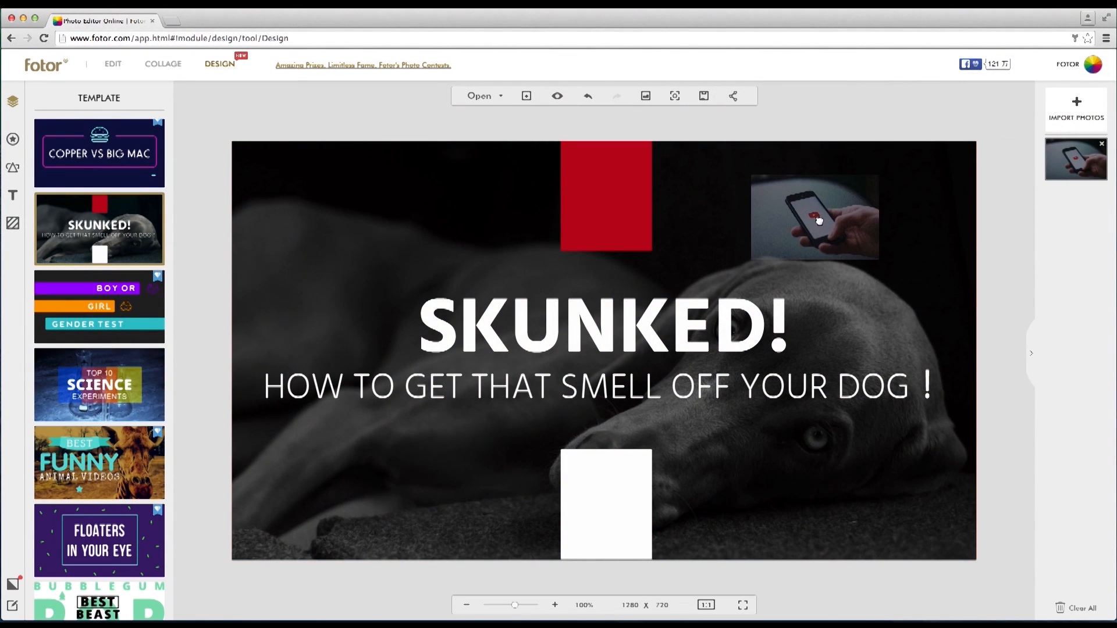
pyautogui.click(815, 219)
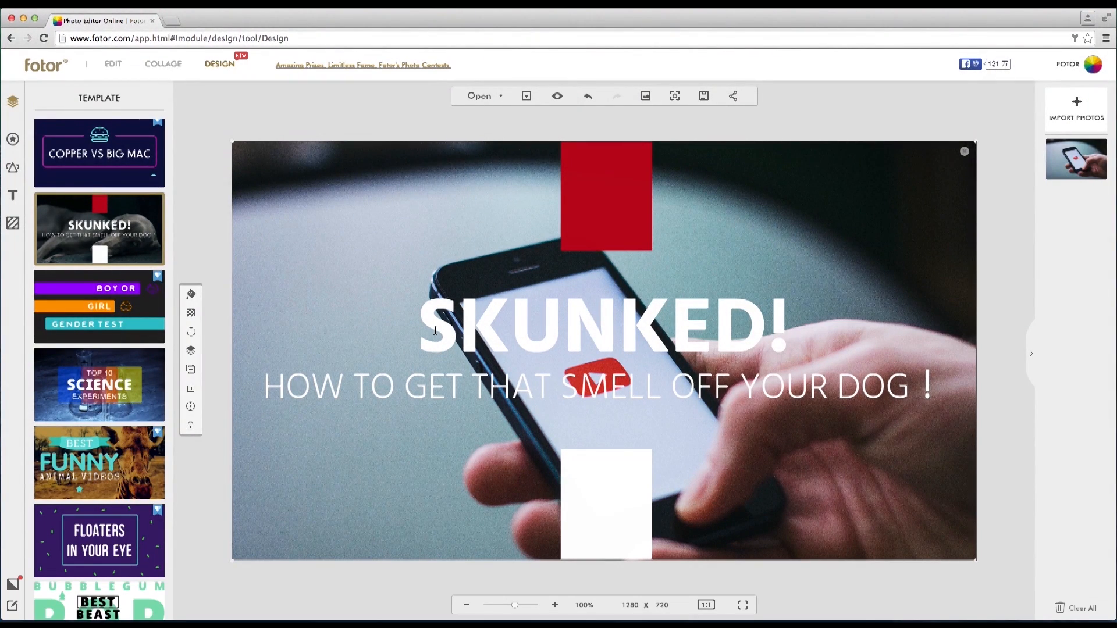
pyautogui.click(603, 325)
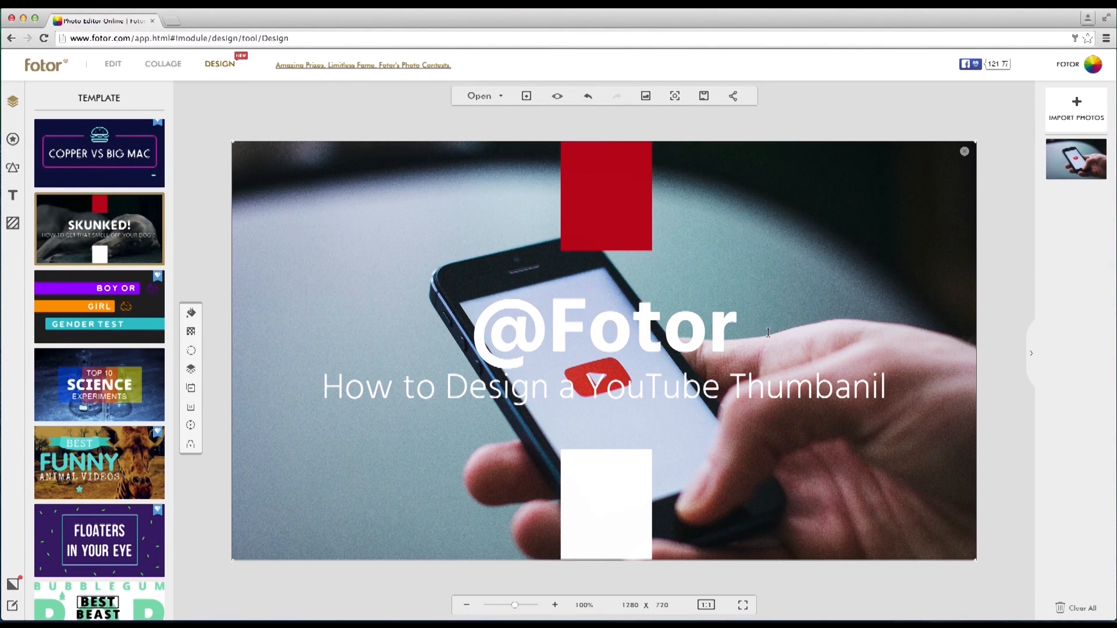
pyautogui.moveTo(189, 367)
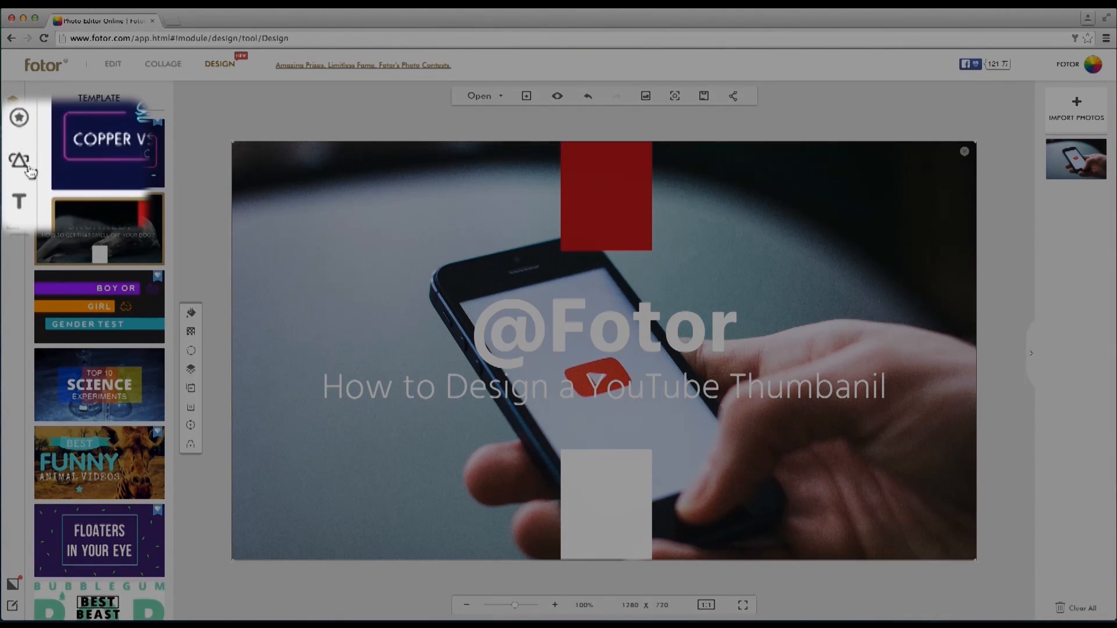
# - Add a filled black square at about 78% transparency covering the whole canvas
pyautogui.click(19, 161)
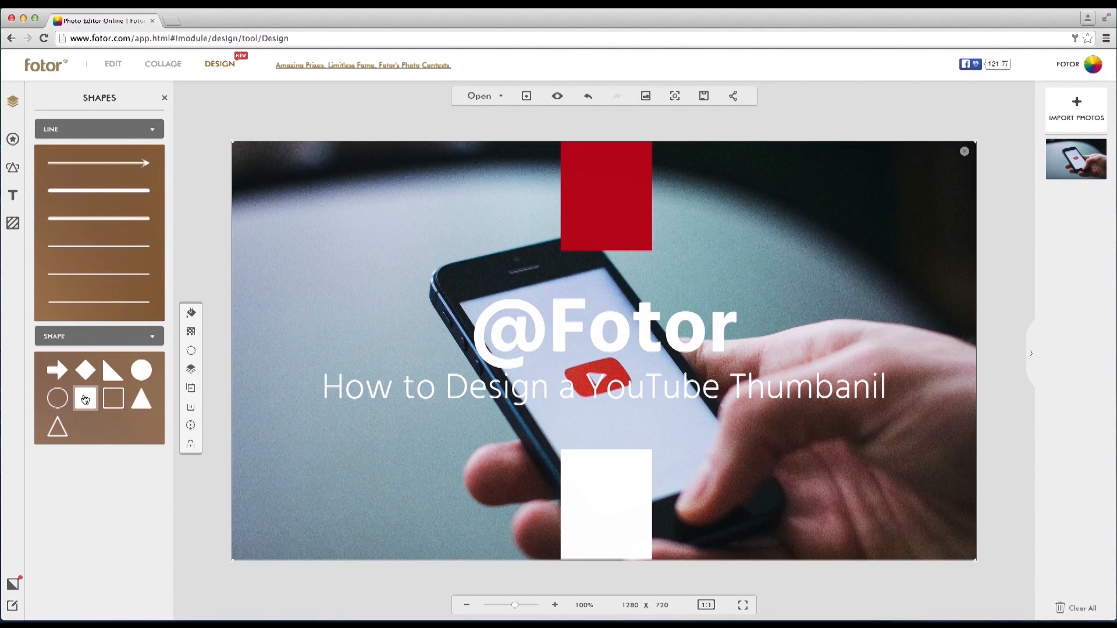
pyautogui.click(85, 397)
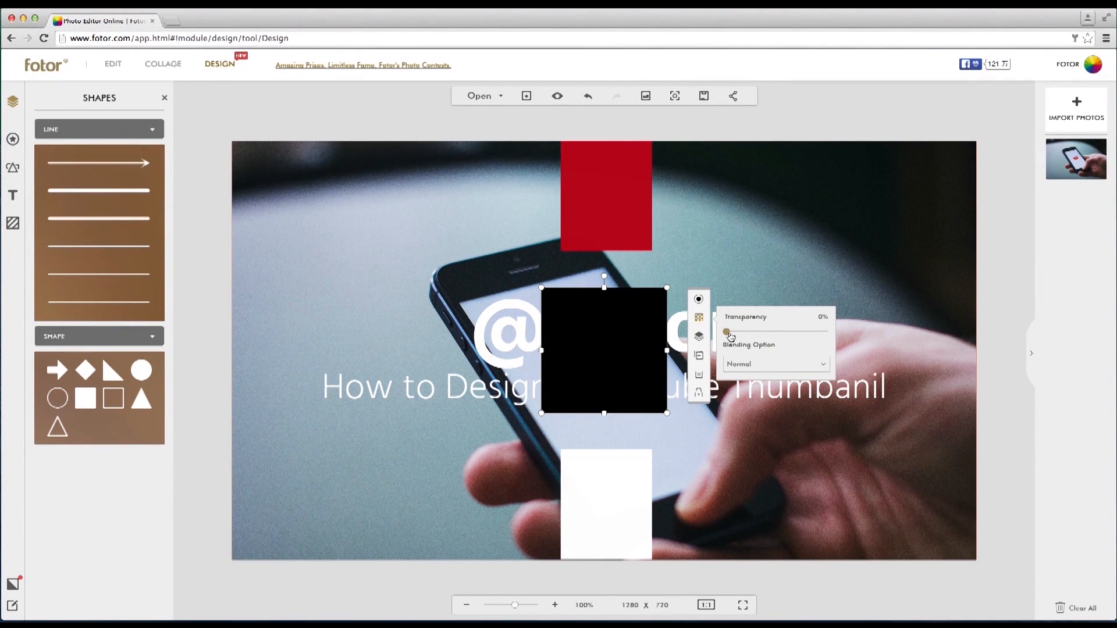
pyautogui.moveTo(726, 331); pyautogui.dragTo(802, 331)
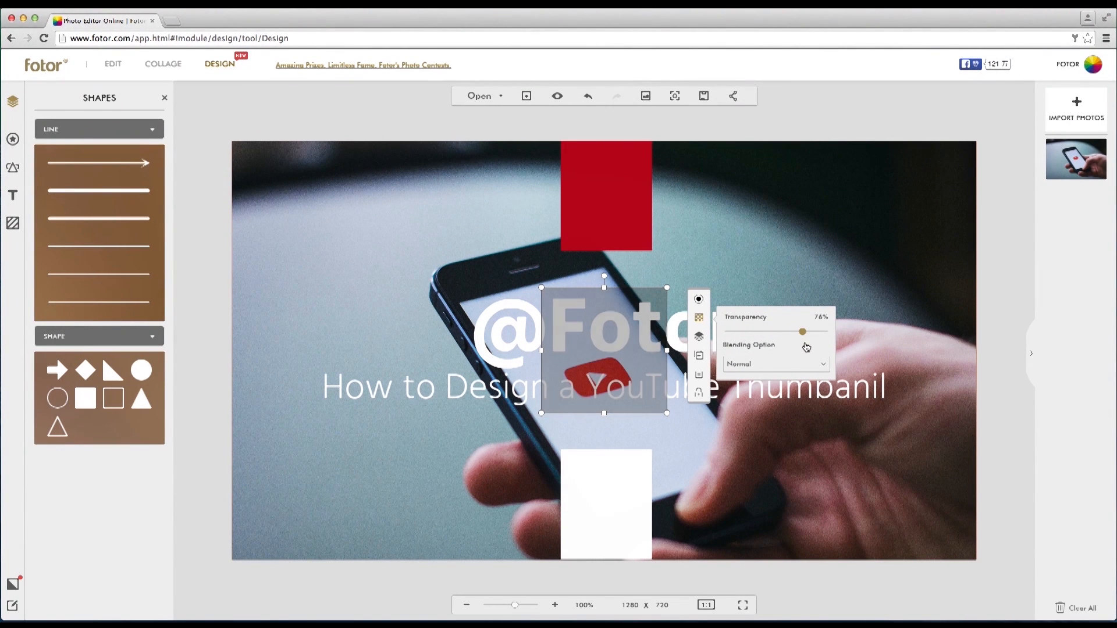
pyautogui.moveTo(802, 331); pyautogui.dragTo(807, 331)
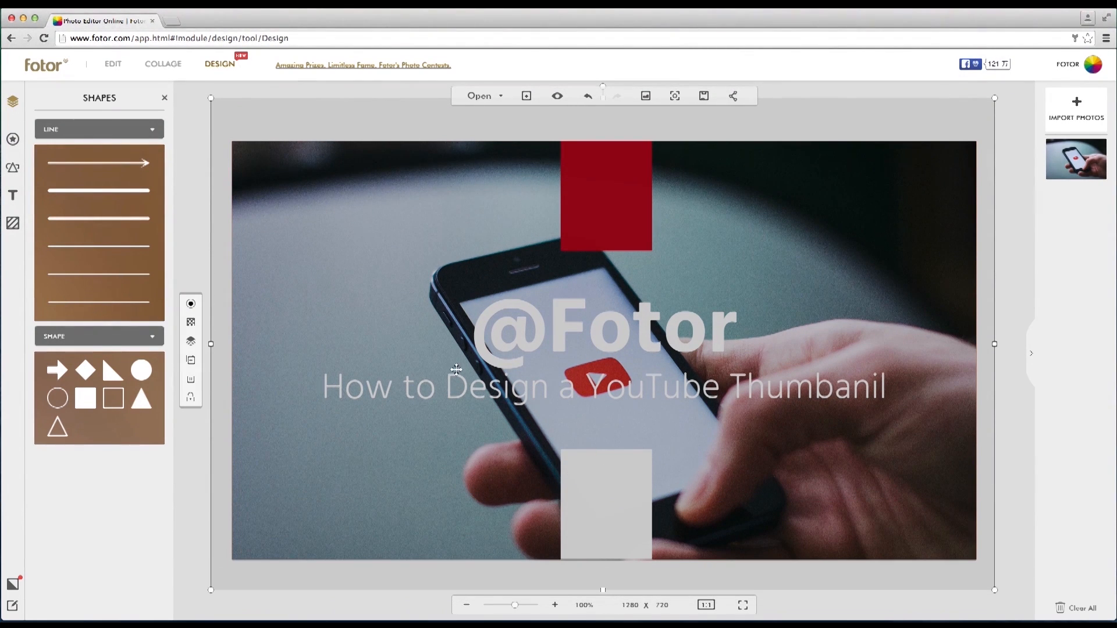
pyautogui.moveTo(190, 341)
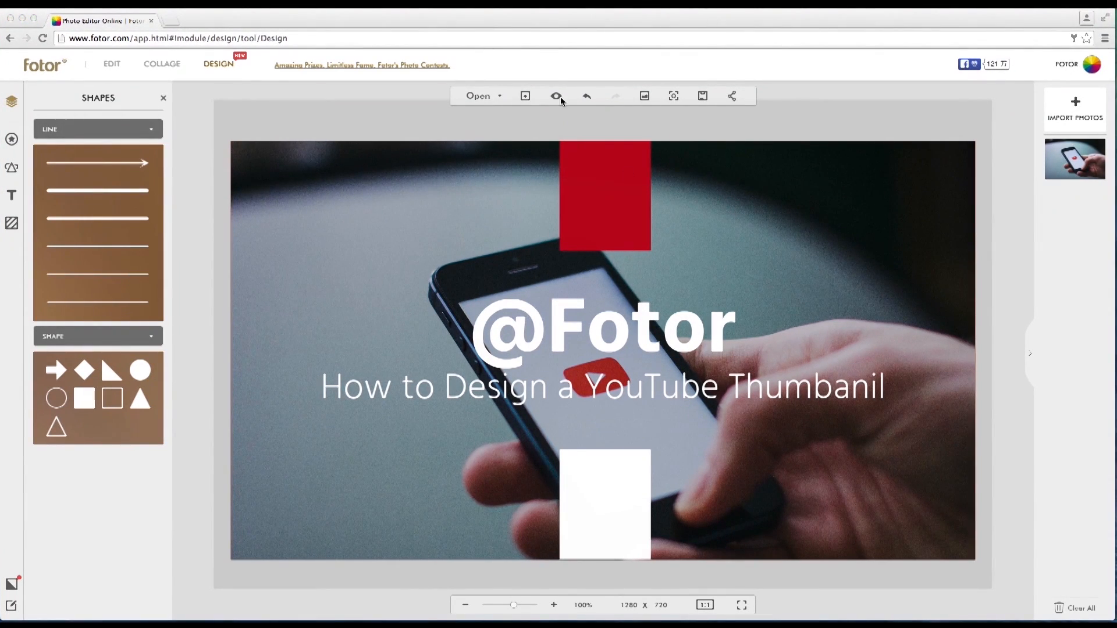
pyautogui.click(556, 96)
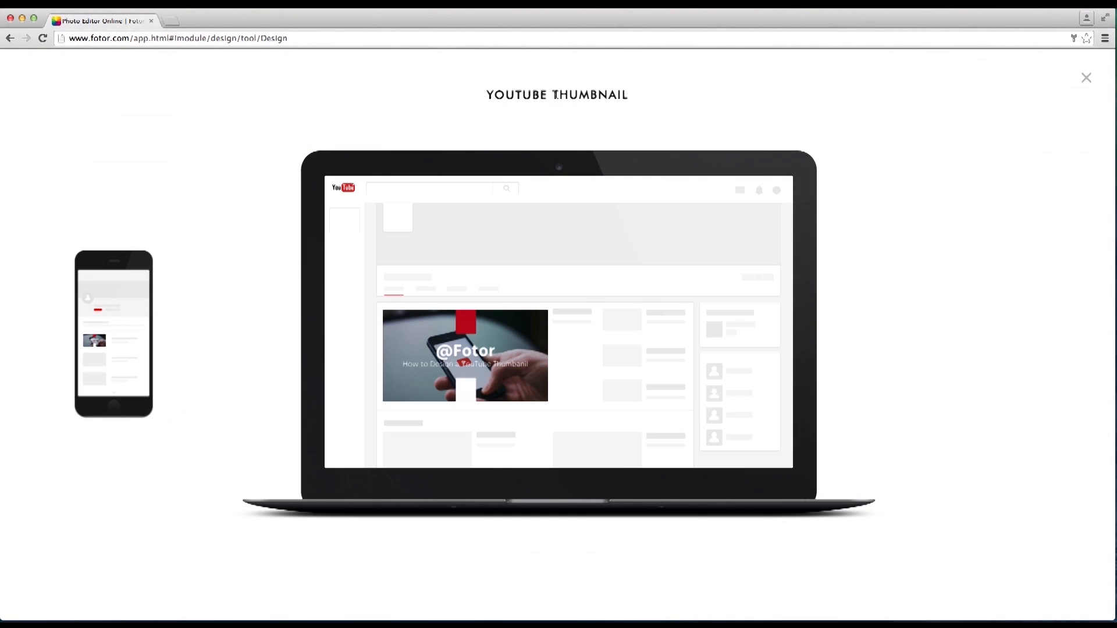
pyautogui.moveTo(509, 456)
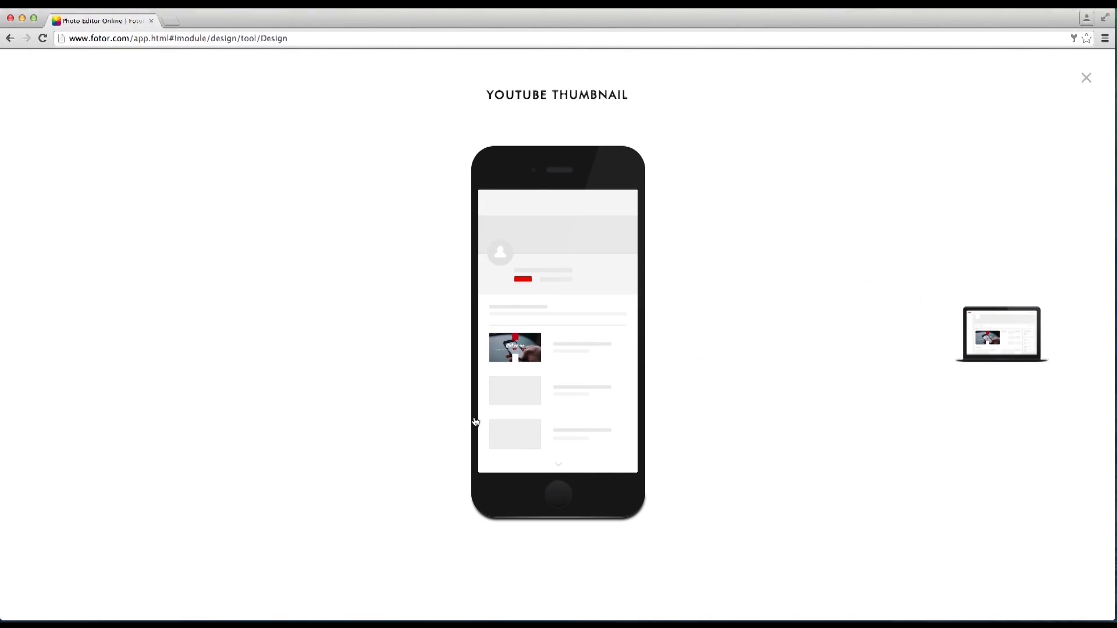
pyautogui.moveTo(634, 363)
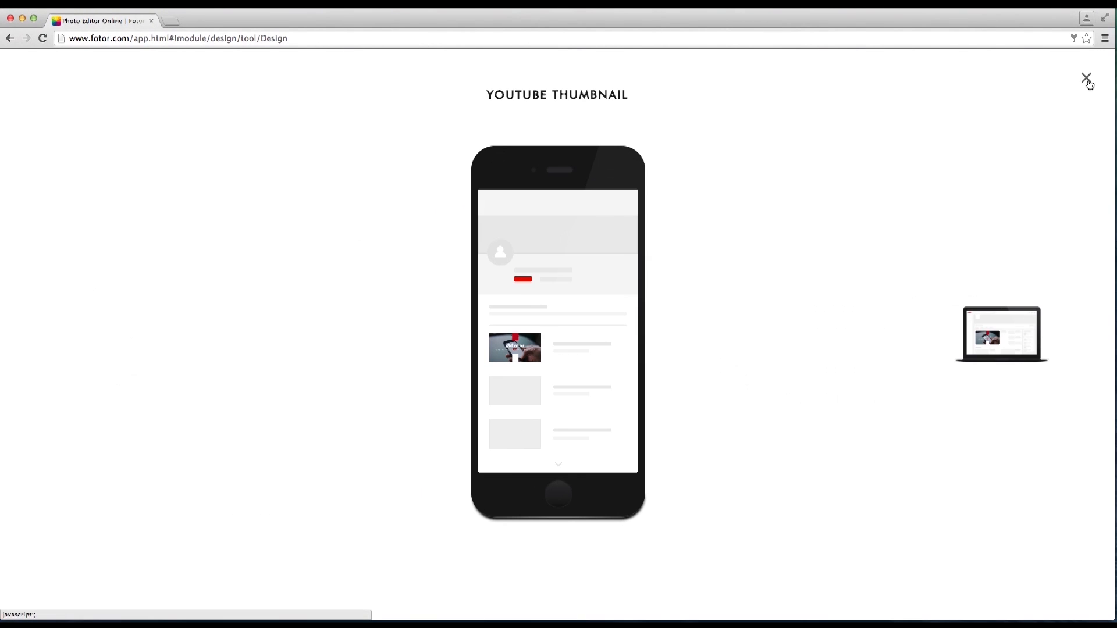
pyautogui.click(1087, 76)
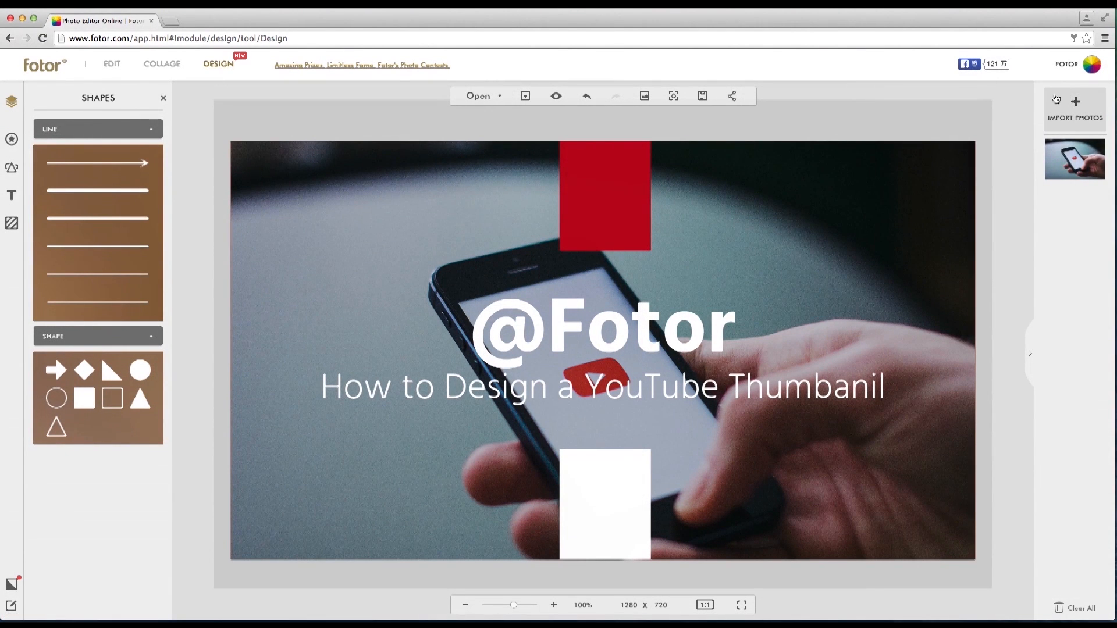